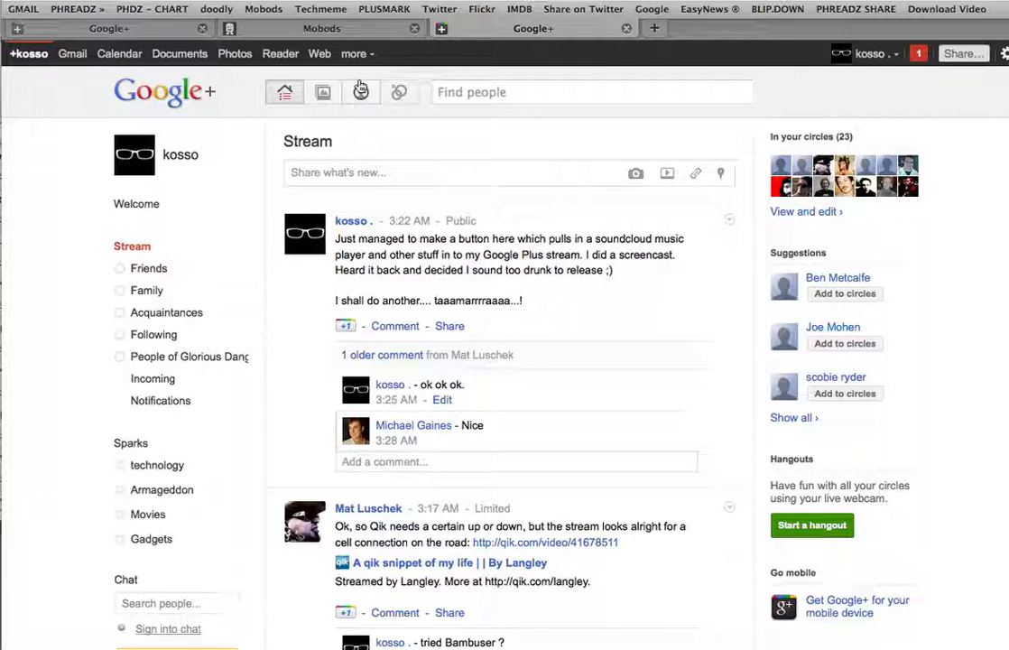
{"action": "mouse_move", "coordinate": [383, 9]}
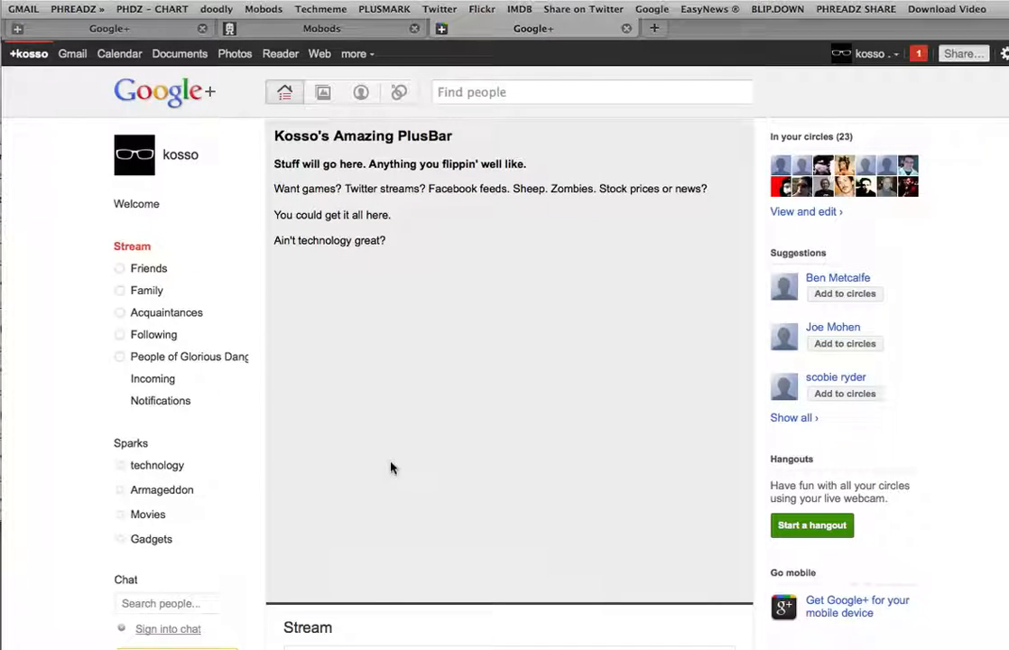
{"action": "mouse_move", "coordinate": [415, 274]}
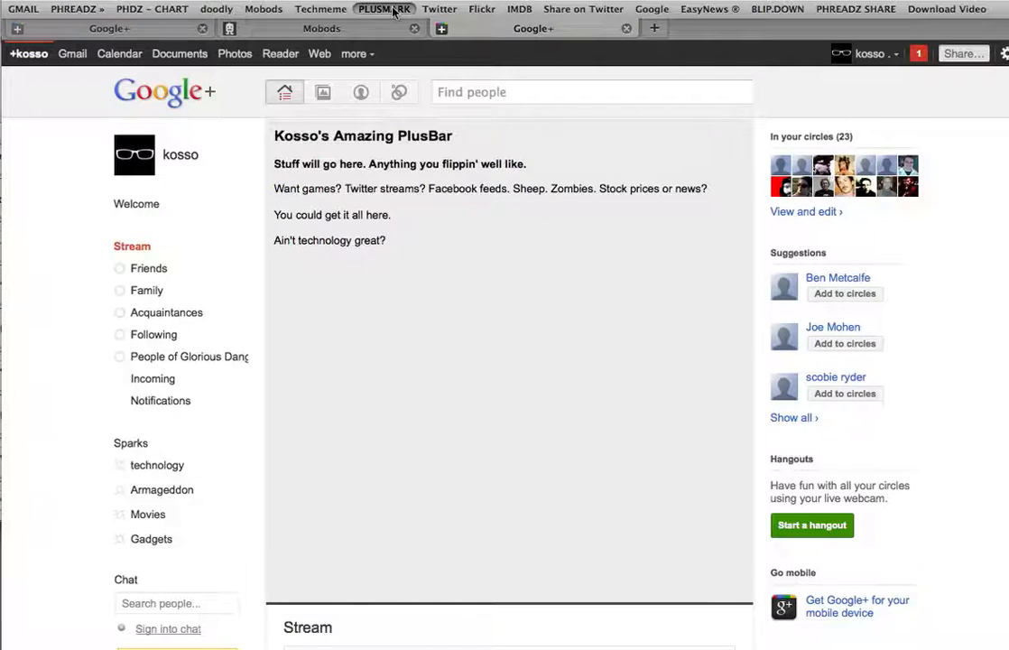
Step: Toggle the PlusBar off and back on with the PLUSMARK bookmarklet, leaving it above the stream
{"action": "left_click", "coordinate": [132, 245]}
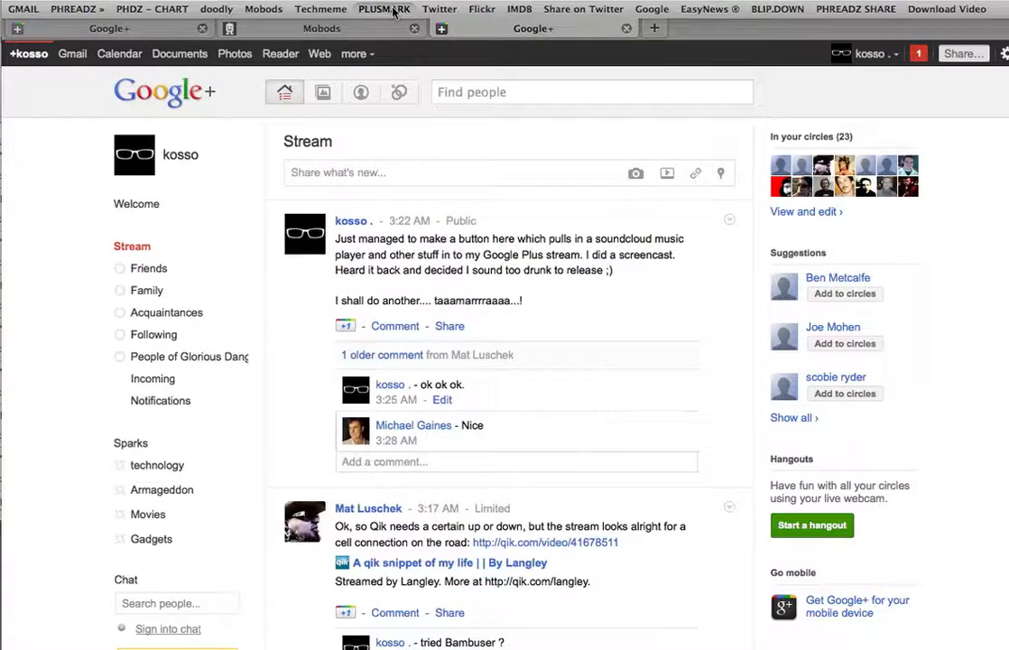
{"action": "left_click", "coordinate": [385, 9]}
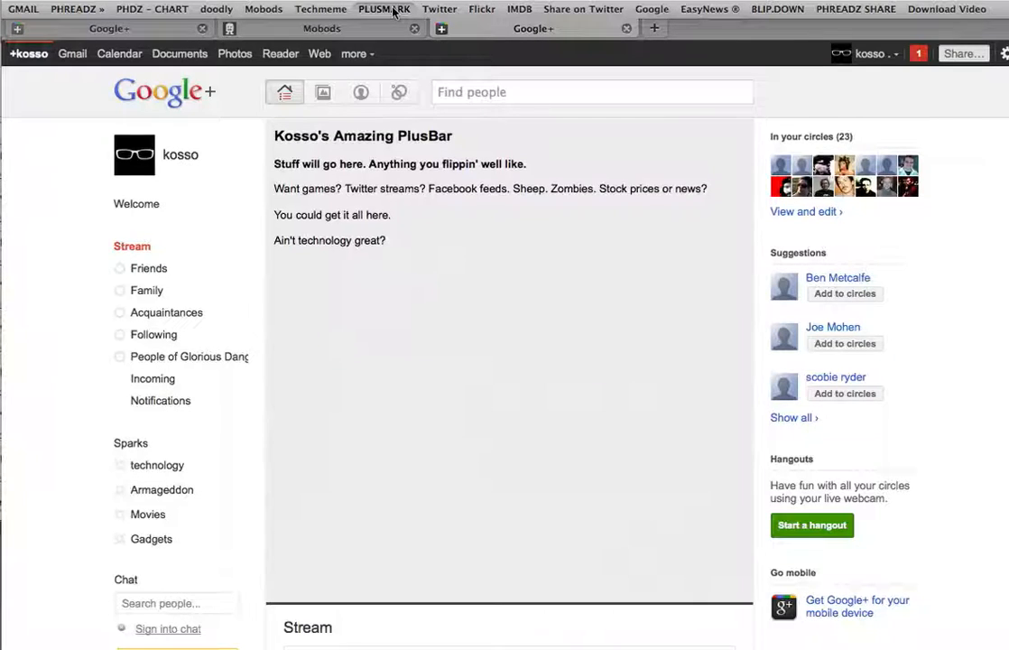
{"action": "mouse_move", "coordinate": [471, 251]}
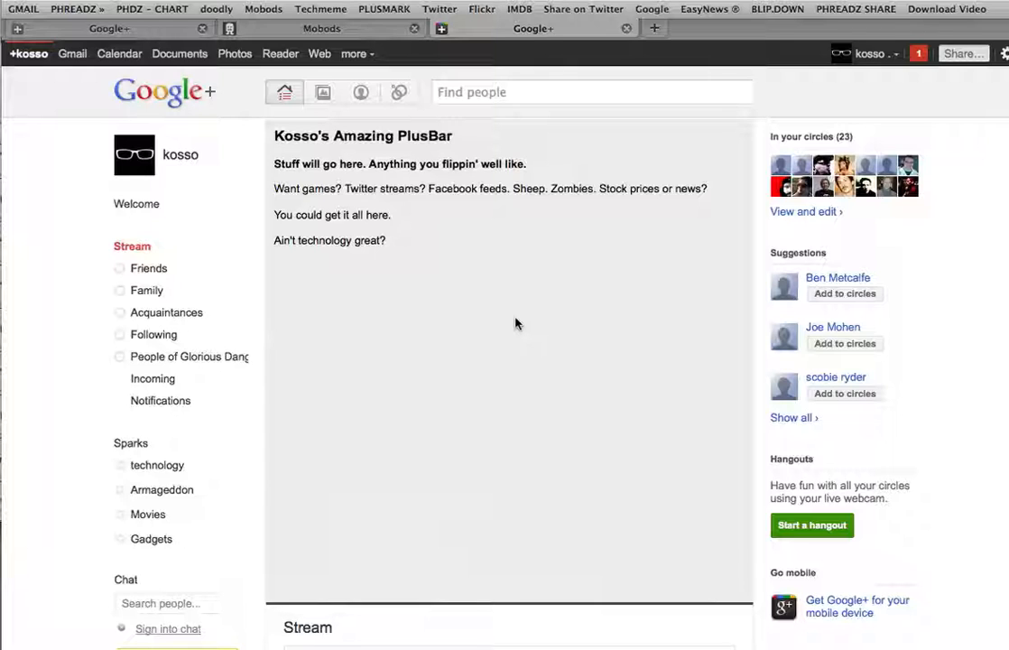
{"action": "mouse_move", "coordinate": [451, 288]}
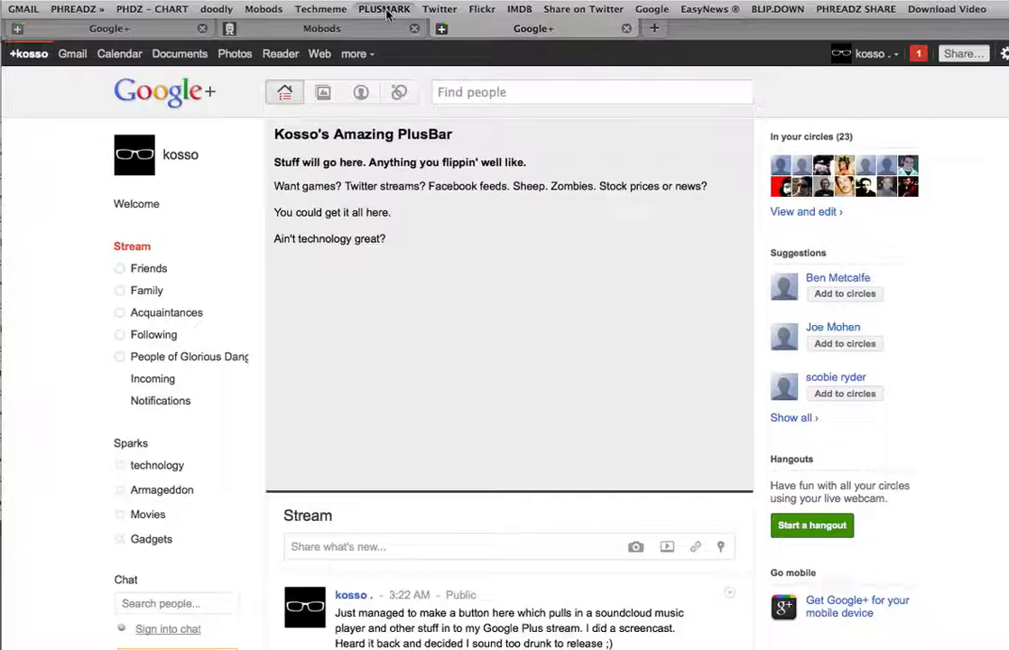
{"action": "scroll", "scroll_direction": "down", "scroll_amount": 3}
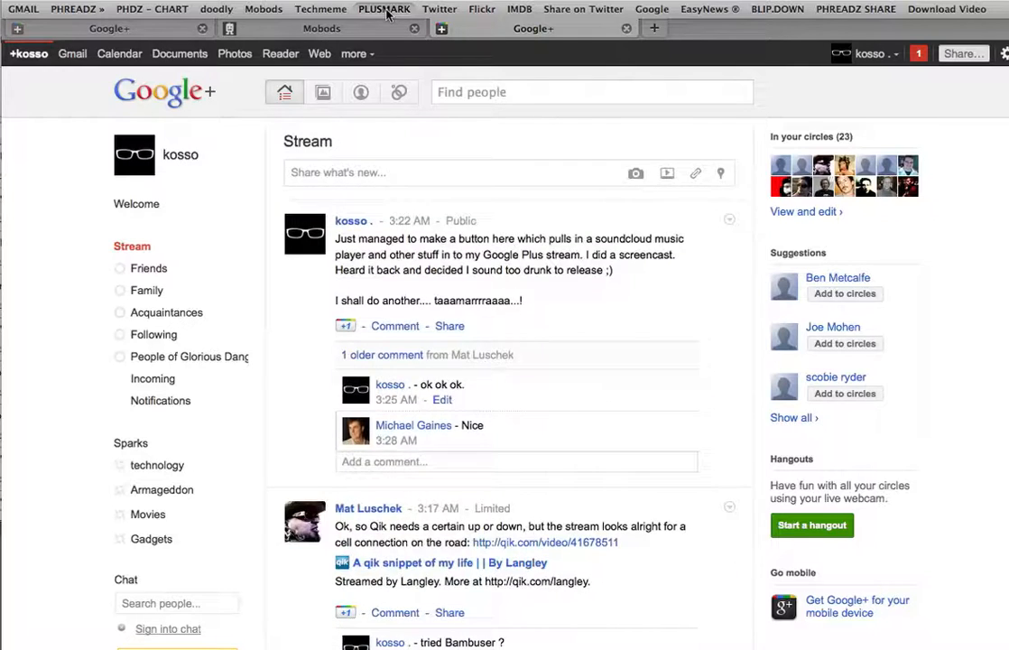
{"action": "left_click", "coordinate": [382, 9]}
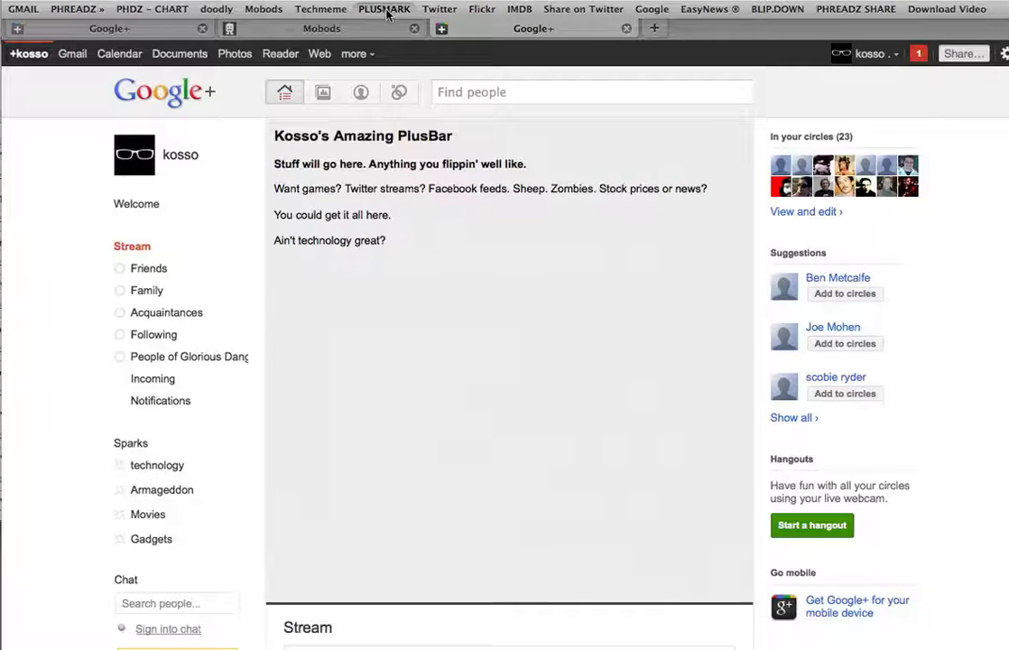
Step: Inspect the PLUSMARK bookmarklet's Properties and its javascript Location, then close them
{"action": "right_click", "coordinate": [383, 9]}
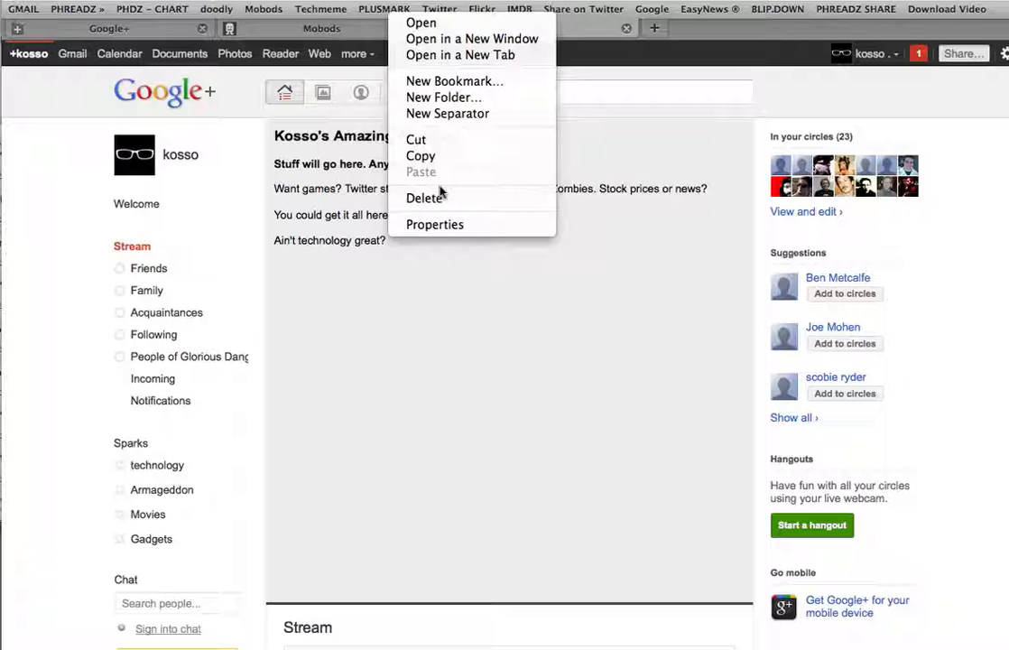
{"action": "left_click", "coordinate": [433, 224]}
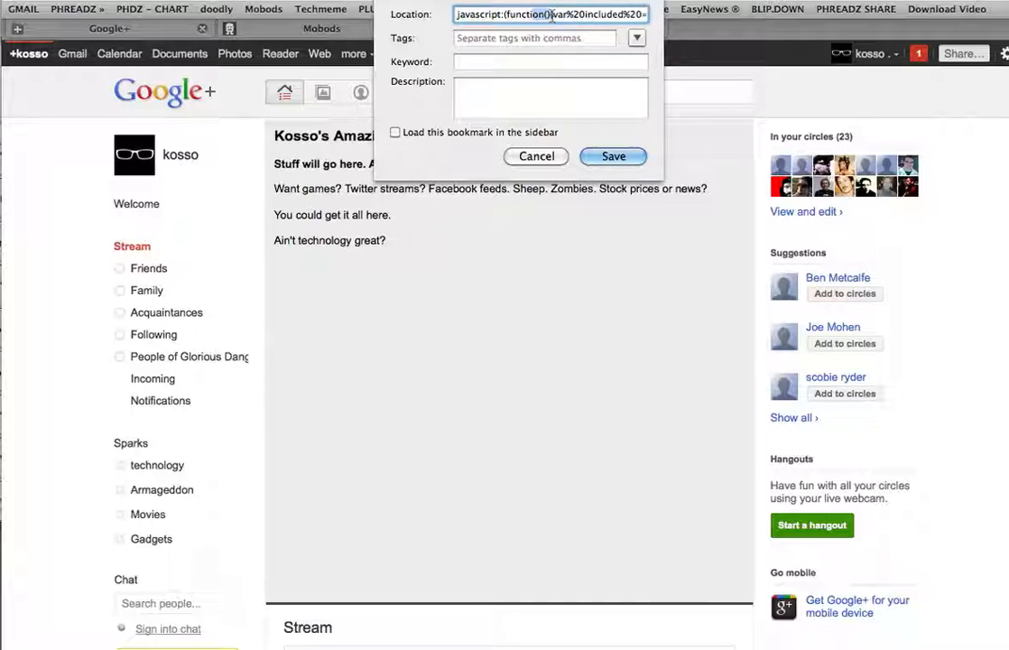
{"action": "left_click", "coordinate": [550, 14]}
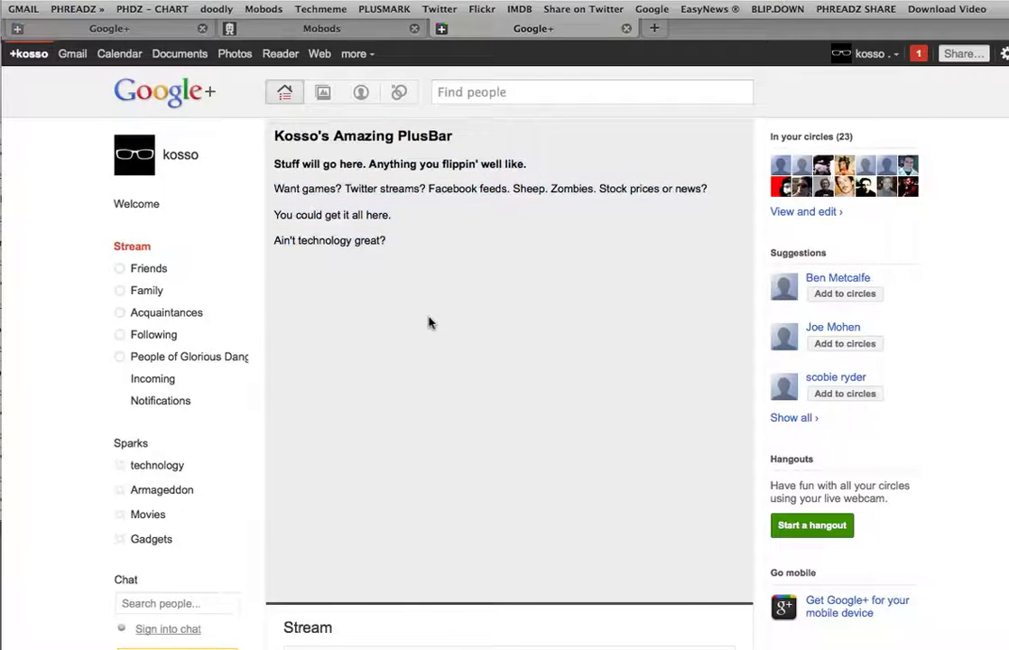
{"action": "mouse_move", "coordinate": [352, 267]}
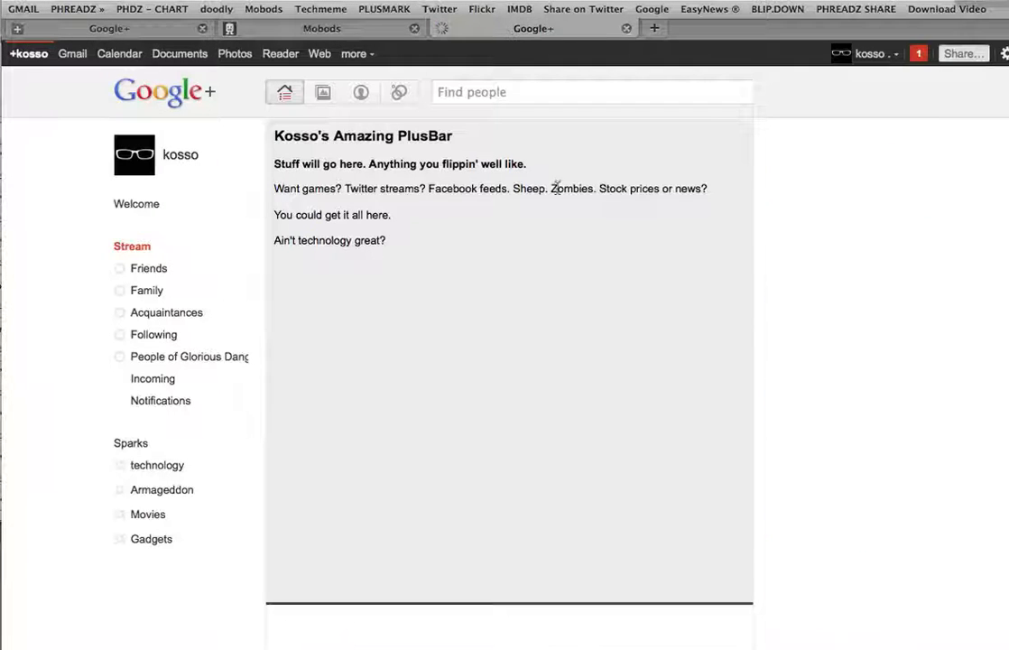
Step: Reload the PlusBar so it now holds the SoundCloud player for Ellipse by imogenheap
{"action": "left_click", "coordinate": [285, 92]}
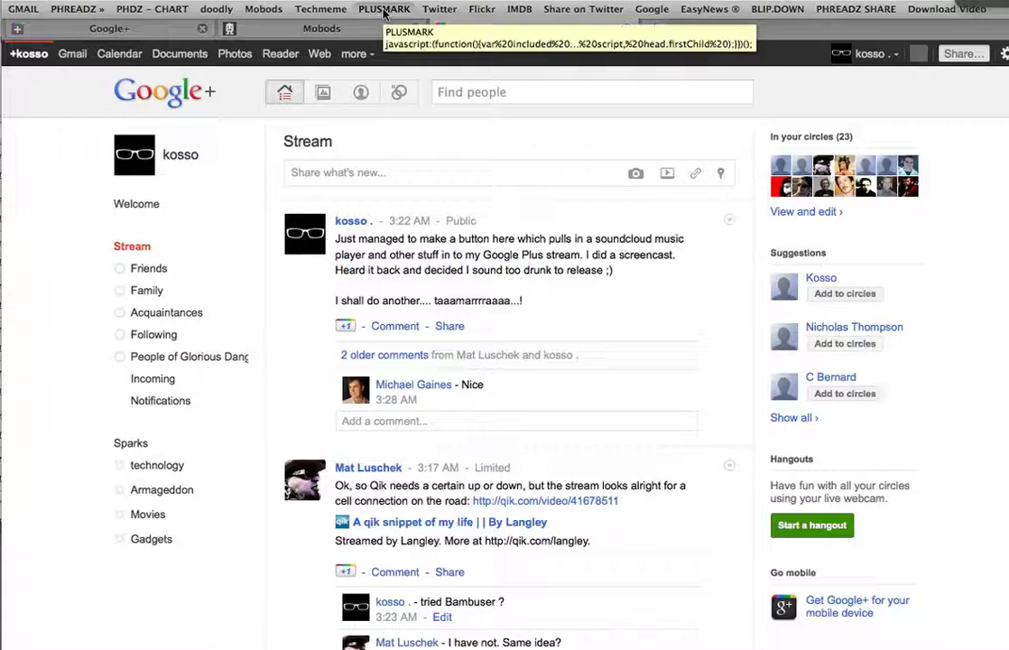
{"action": "left_click", "coordinate": [382, 9]}
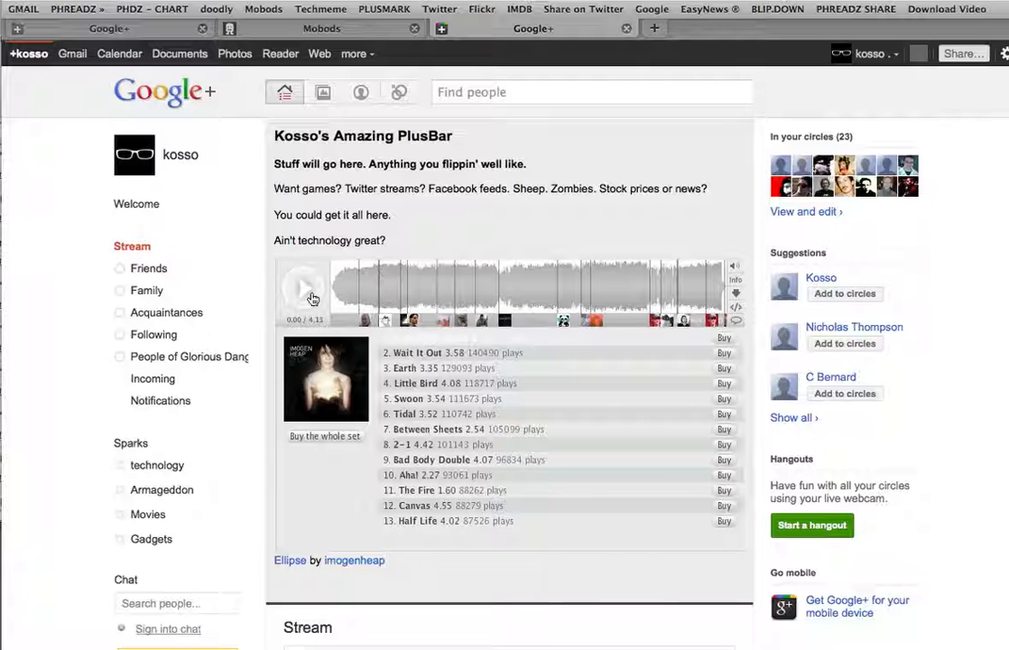
Step: Play the Ellipse album, seek forward, pause and resume playback
{"action": "left_click", "coordinate": [303, 289]}
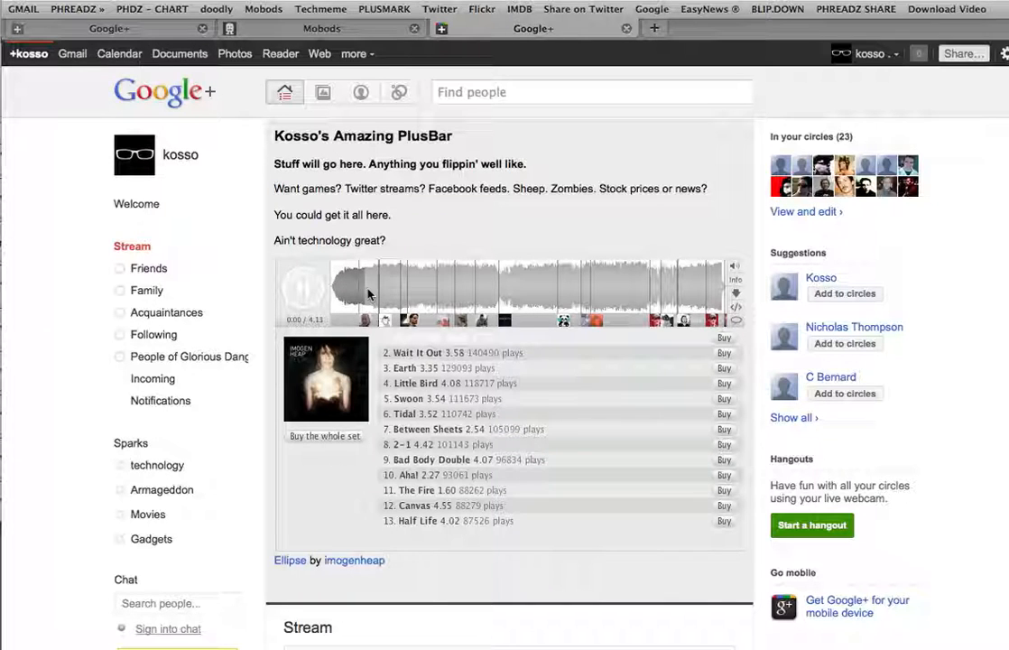
{"action": "left_click", "coordinate": [303, 287]}
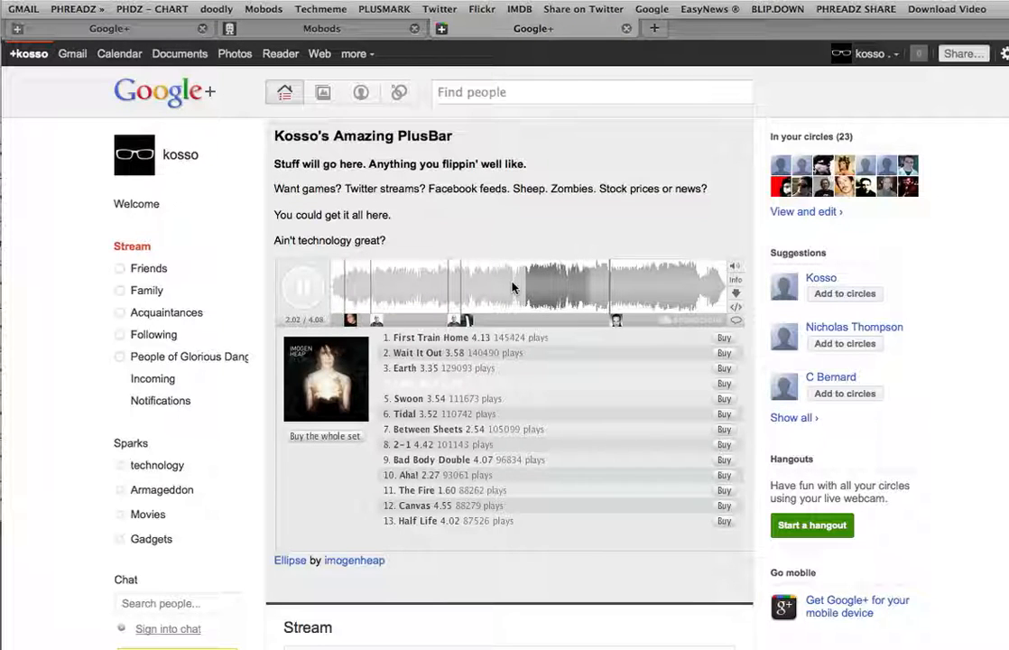
{"action": "left_click", "coordinate": [303, 287]}
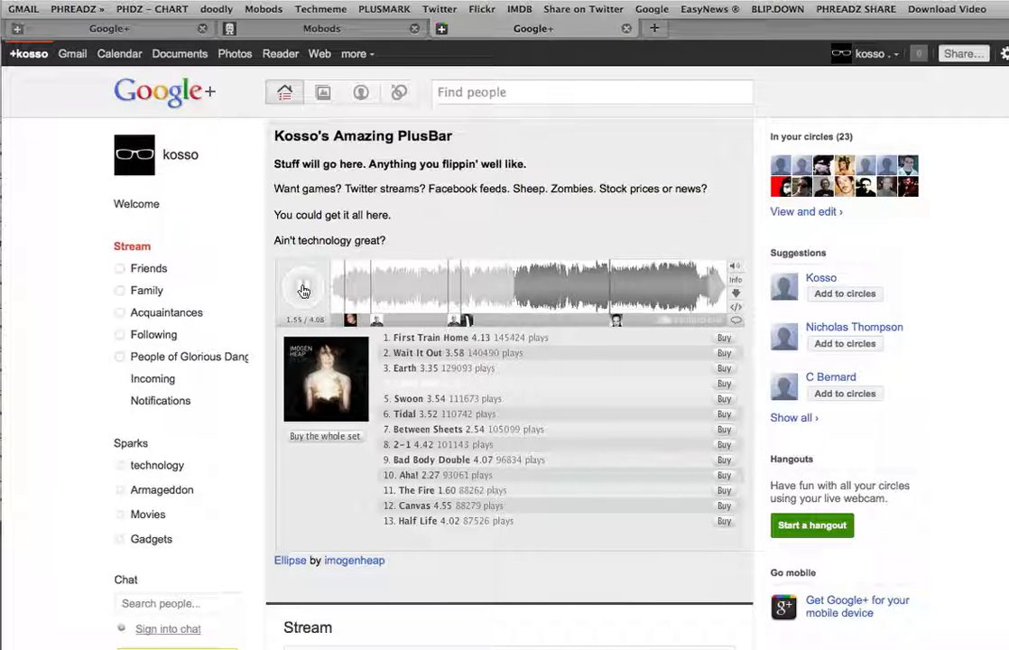
{"action": "left_click", "coordinate": [303, 287]}
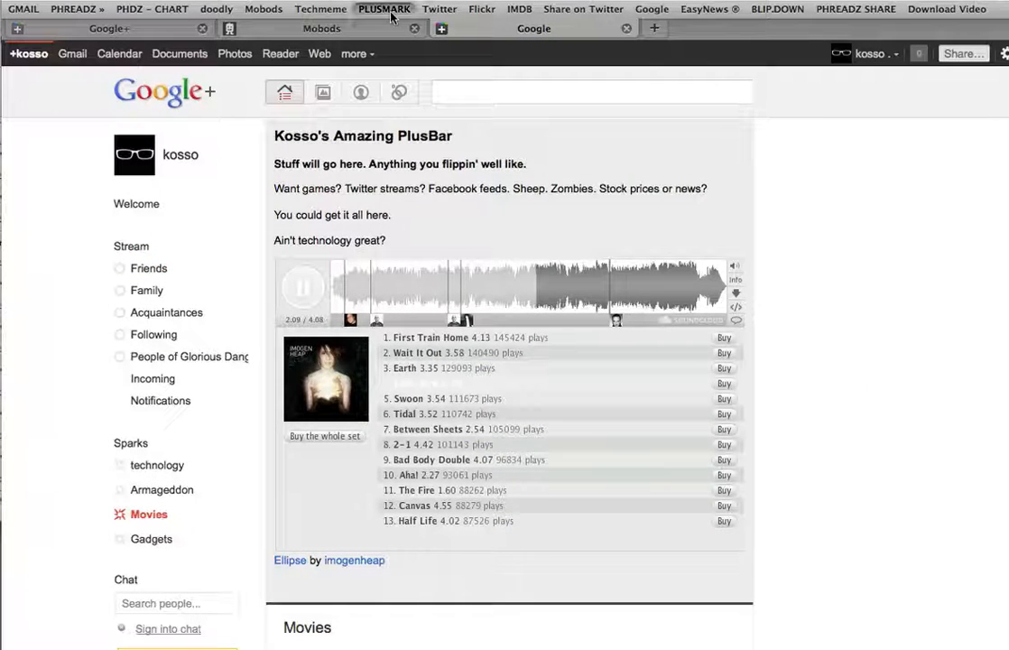
Step: Remove the PlusBar and return to the main Stream view
{"action": "left_click", "coordinate": [148, 512]}
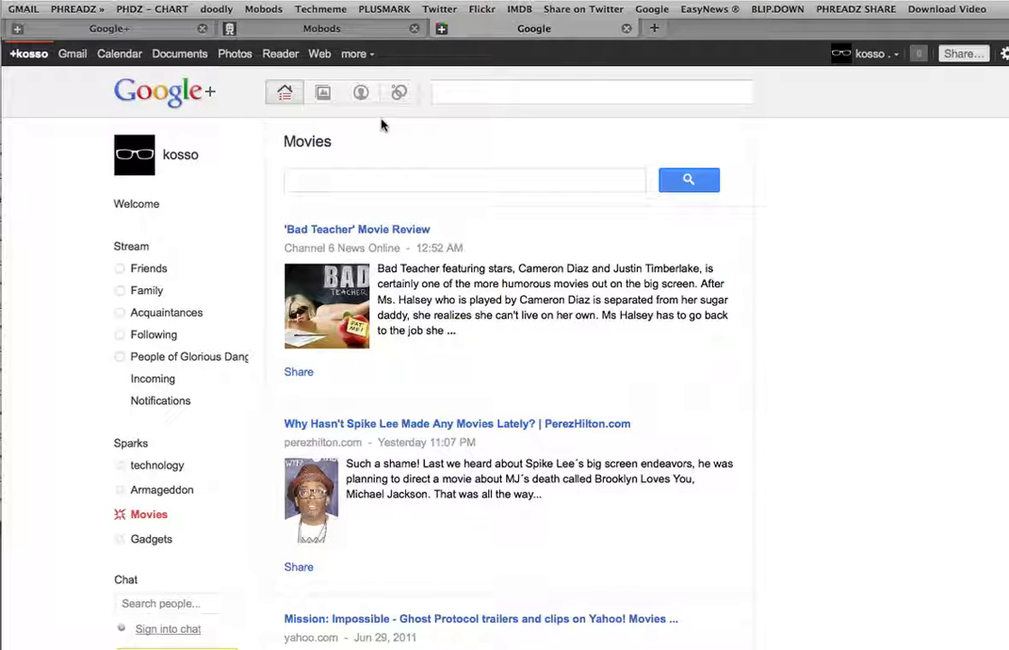
{"action": "mouse_move", "coordinate": [177, 267]}
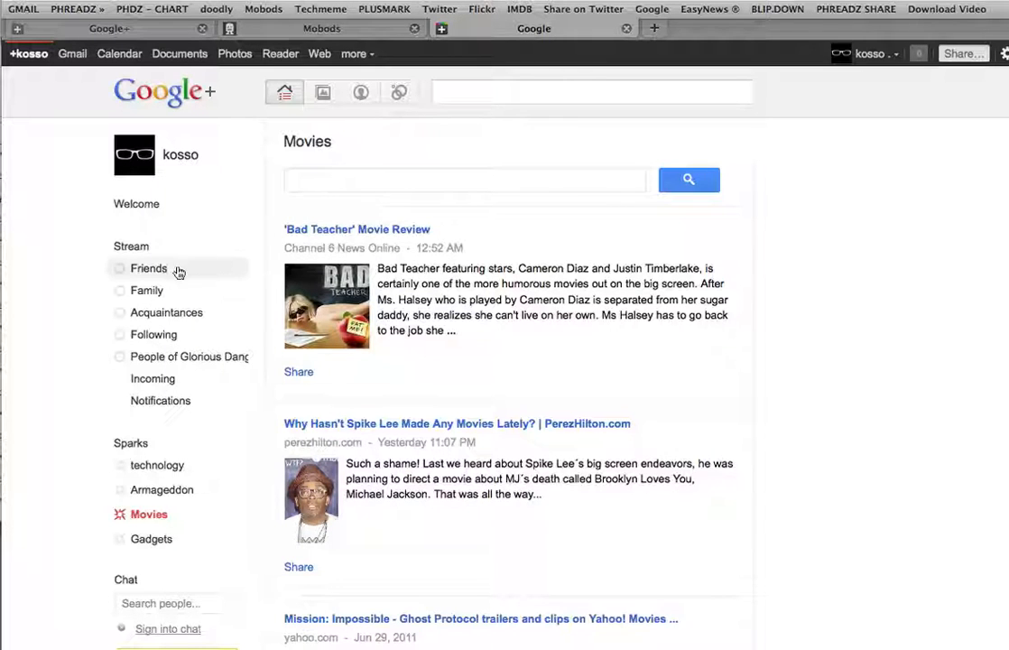
{"action": "left_click", "coordinate": [148, 267]}
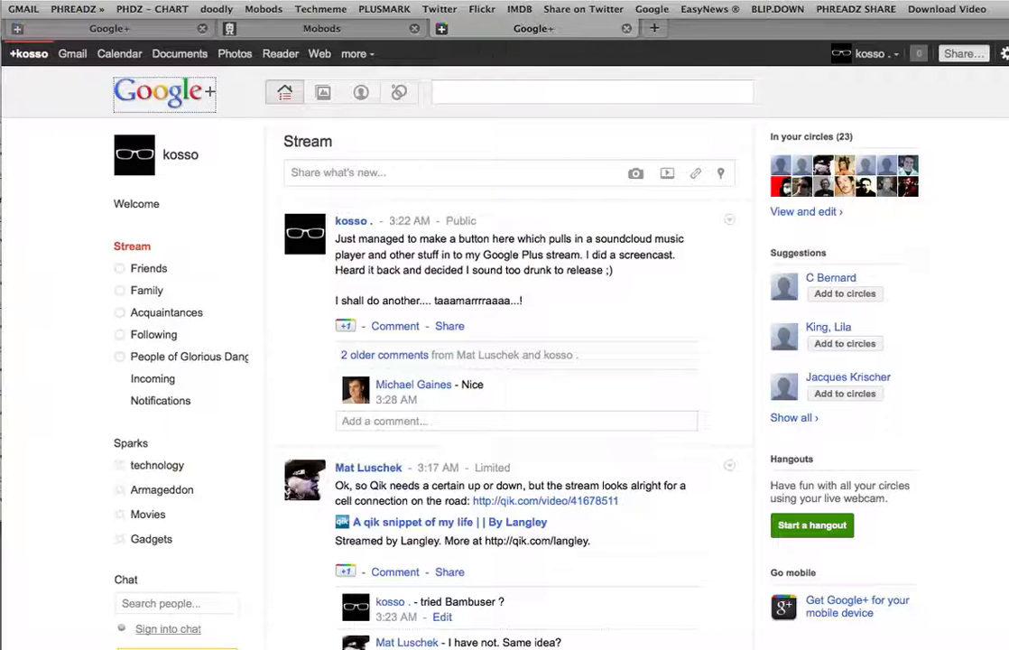
{"action": "mouse_move", "coordinate": [383, 9]}
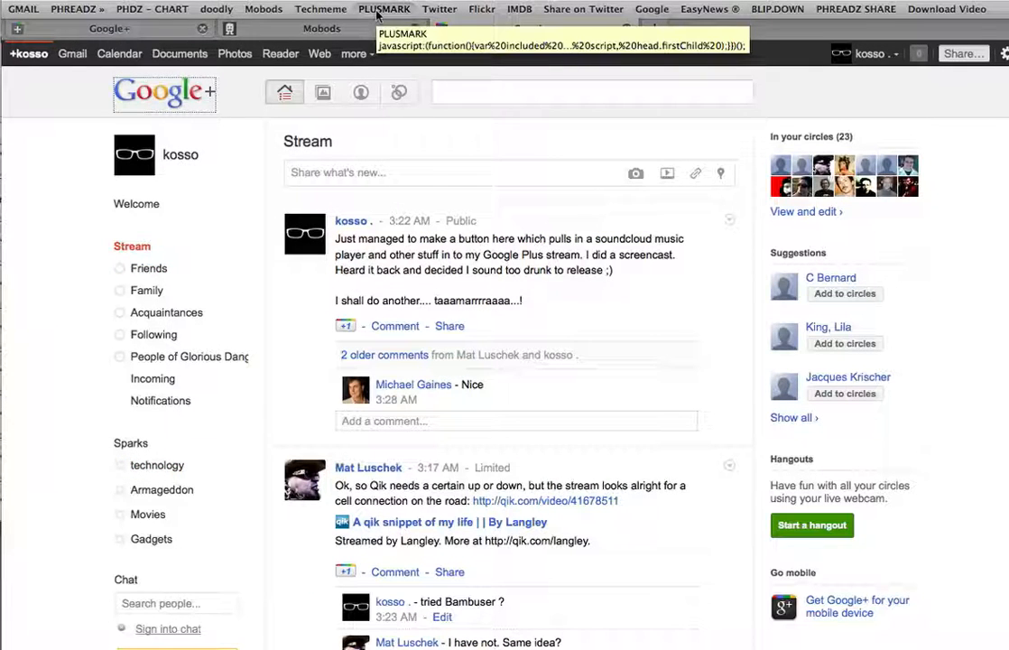
Step: Bring the PlusBar with the Imogen Heap SoundCloud player back above the stream
{"action": "left_click", "coordinate": [383, 9]}
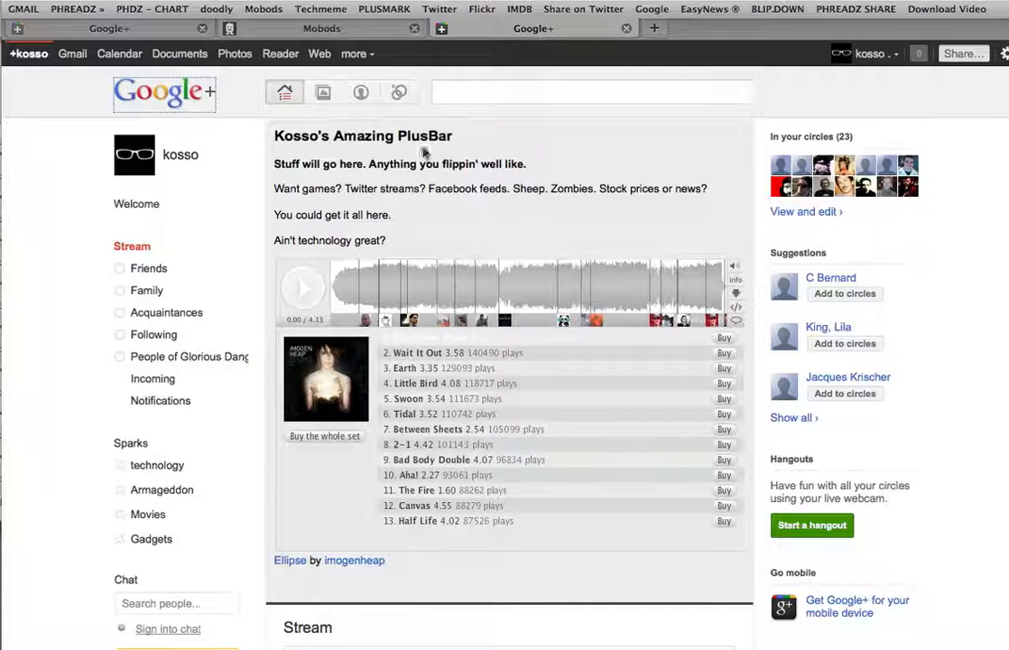
{"action": "mouse_move", "coordinate": [393, 76]}
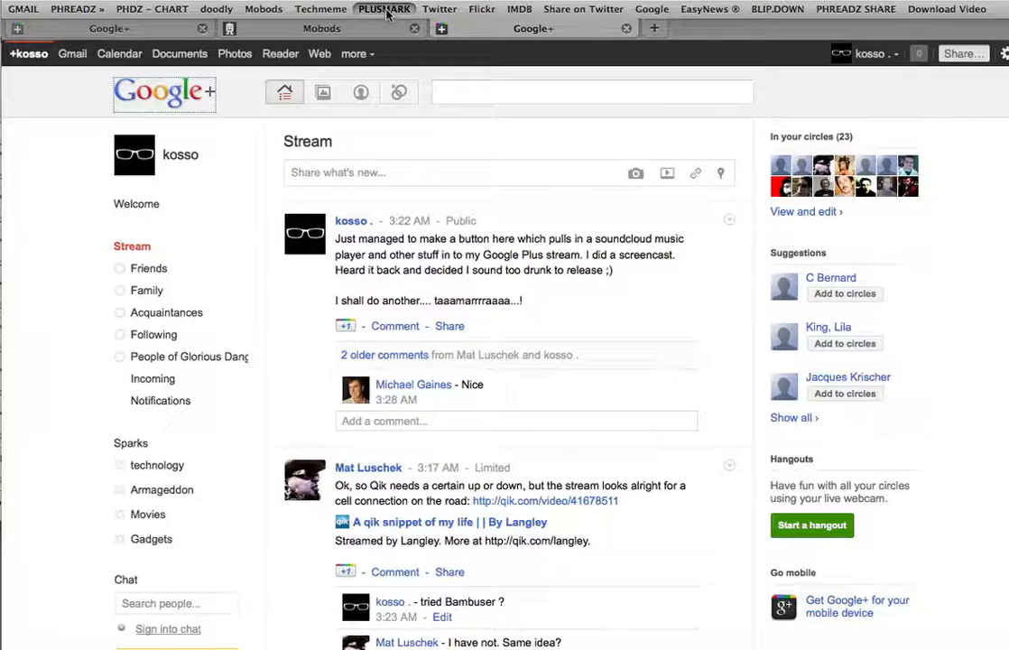
{"action": "left_click", "coordinate": [382, 9]}
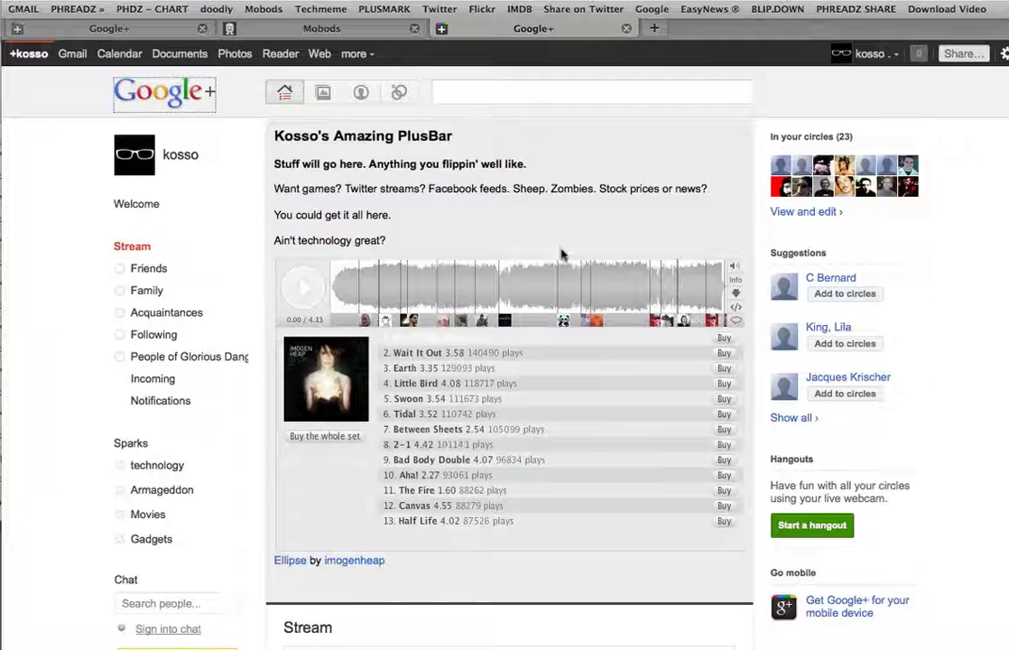